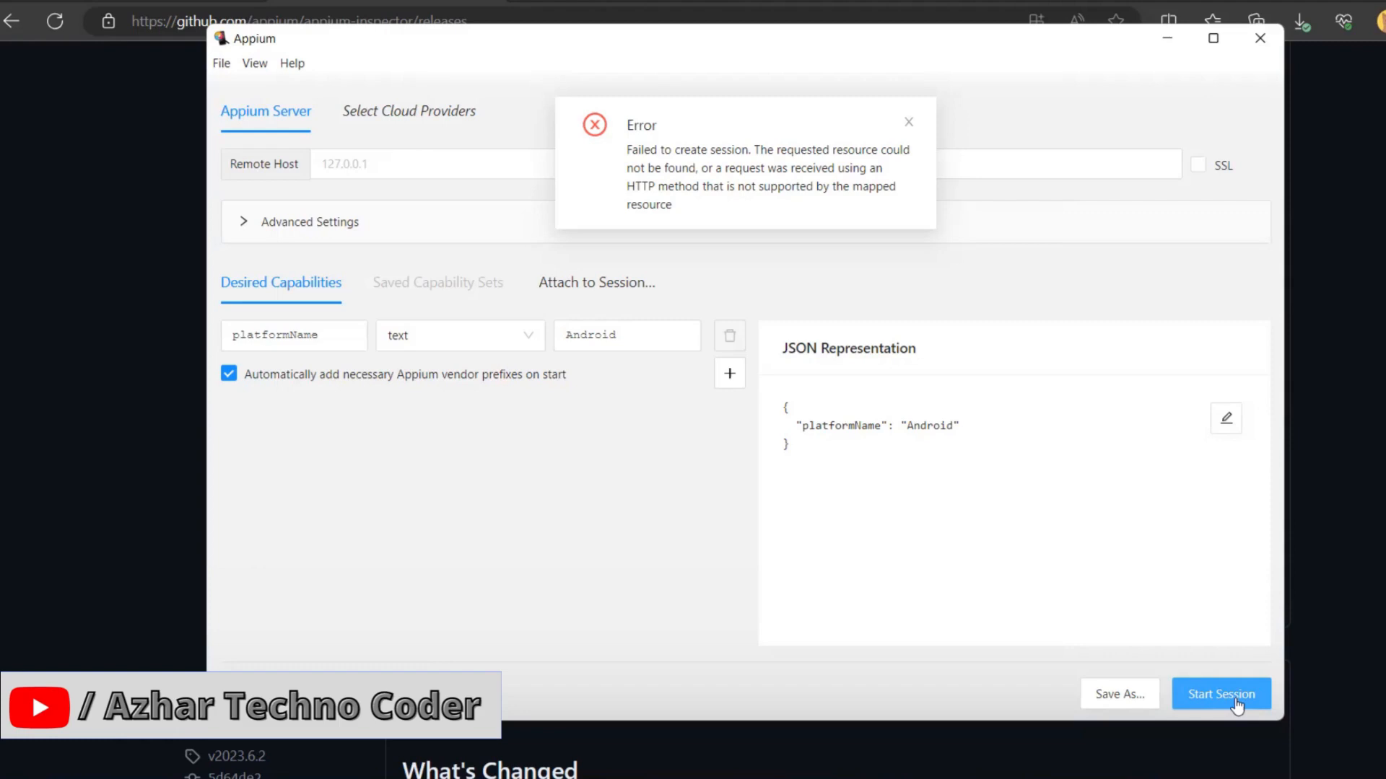
{"action": "mouse_move", "coordinate": [801, 385]}
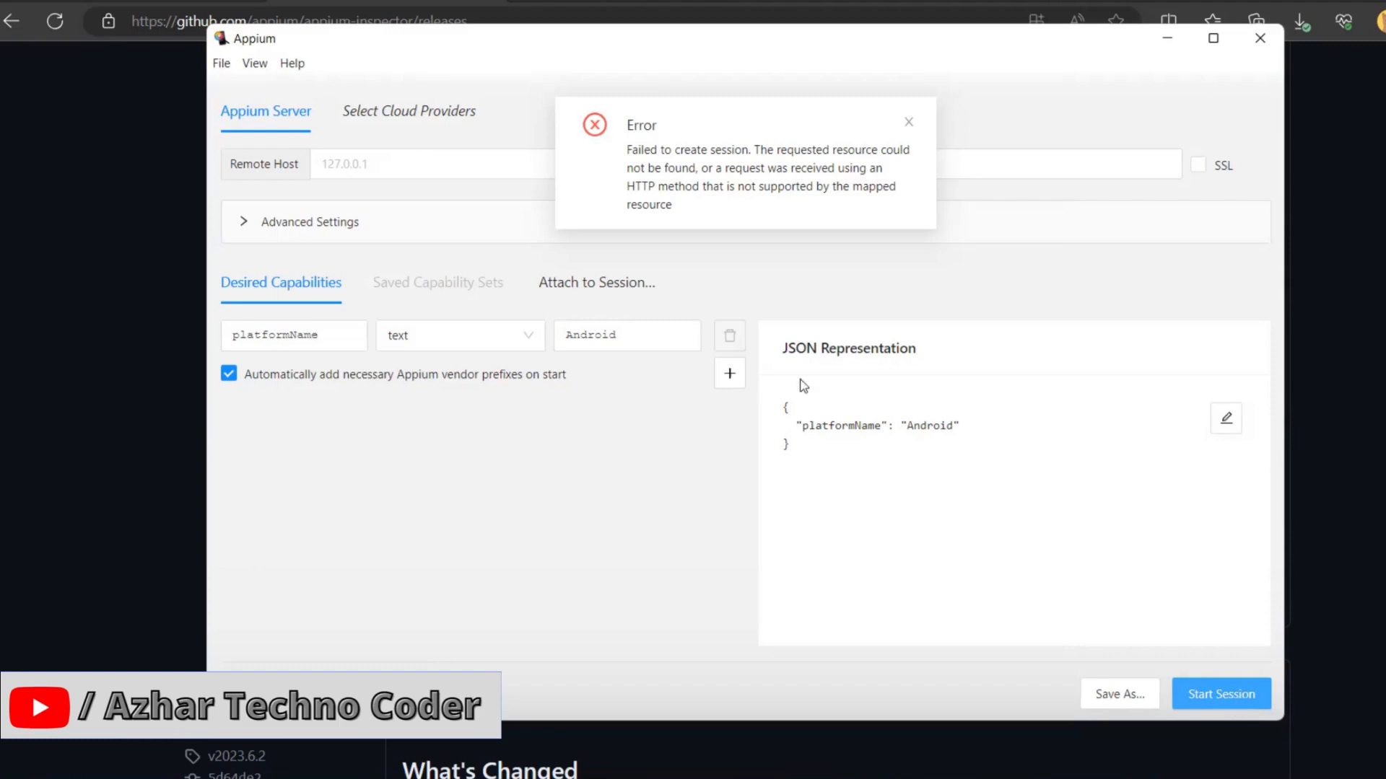
{"action": "mouse_move", "coordinate": [897, 151]}
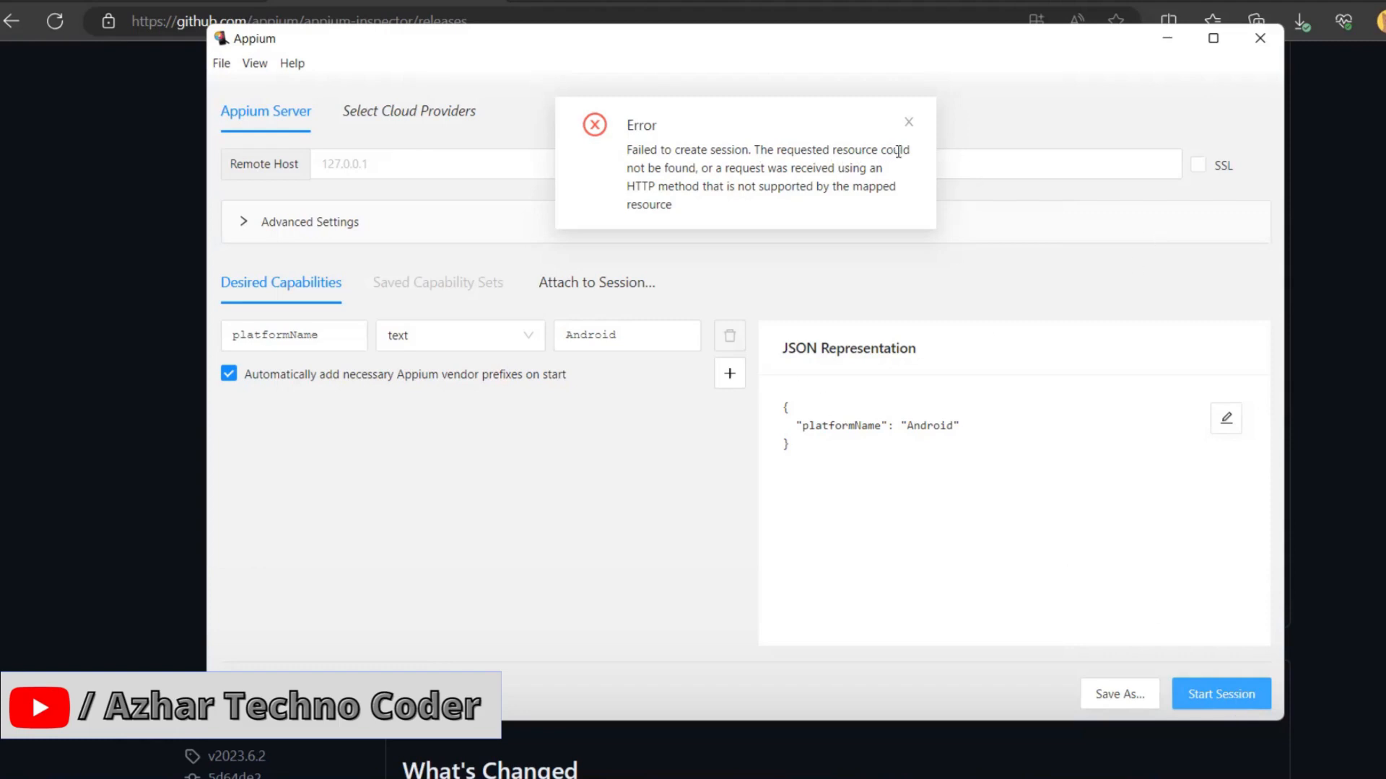
{"action": "mouse_move", "coordinate": [574, 421]}
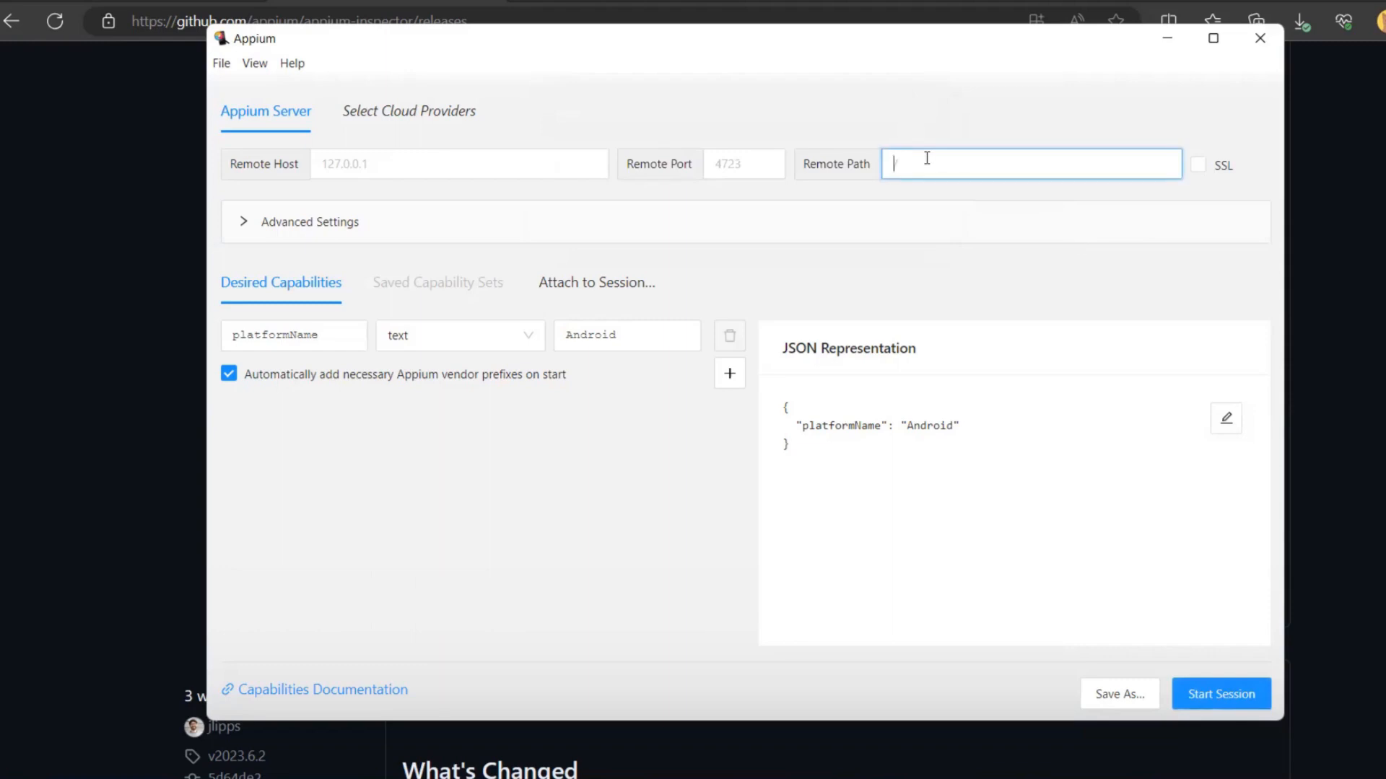
Step: Enter /wd/hub as the Inspector's Remote Path
{"action": "type", "text": "/"}
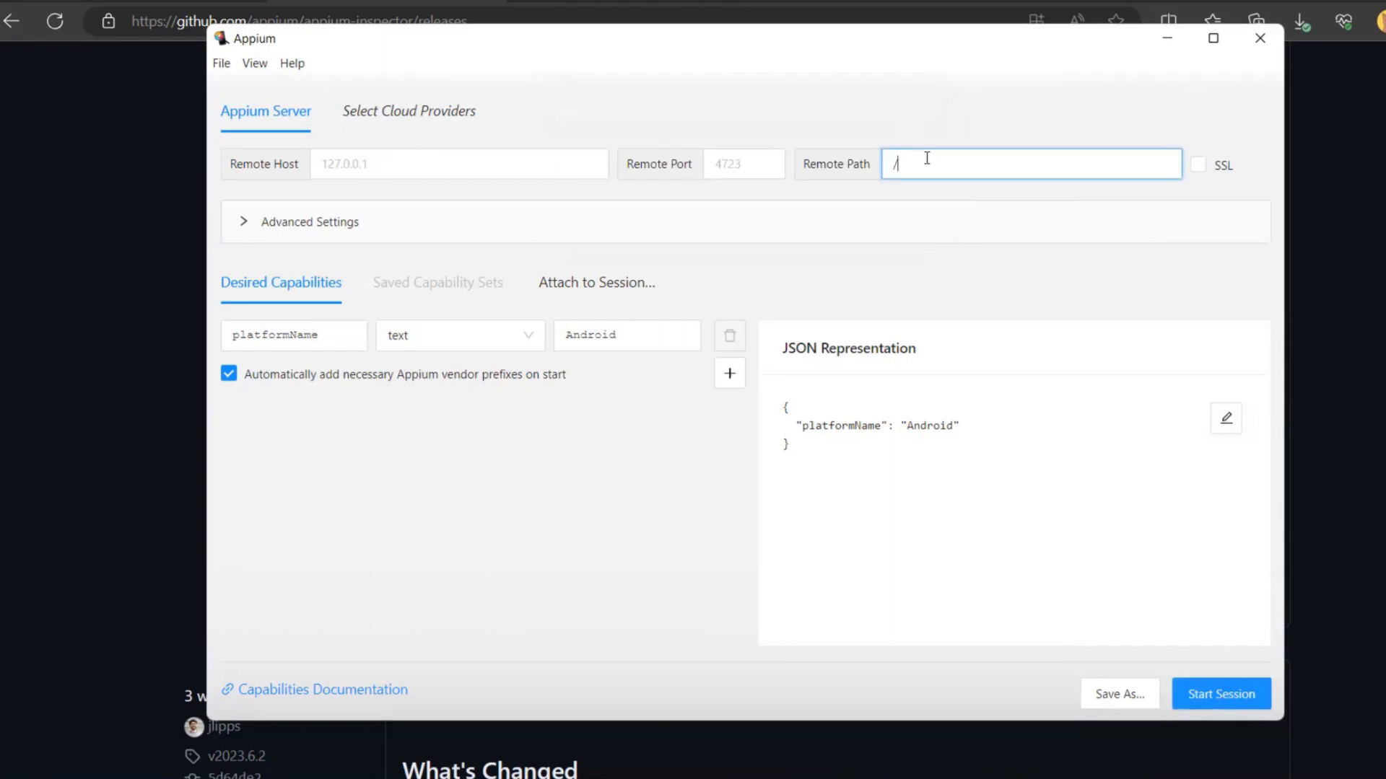
{"action": "type", "text": "wd/"}
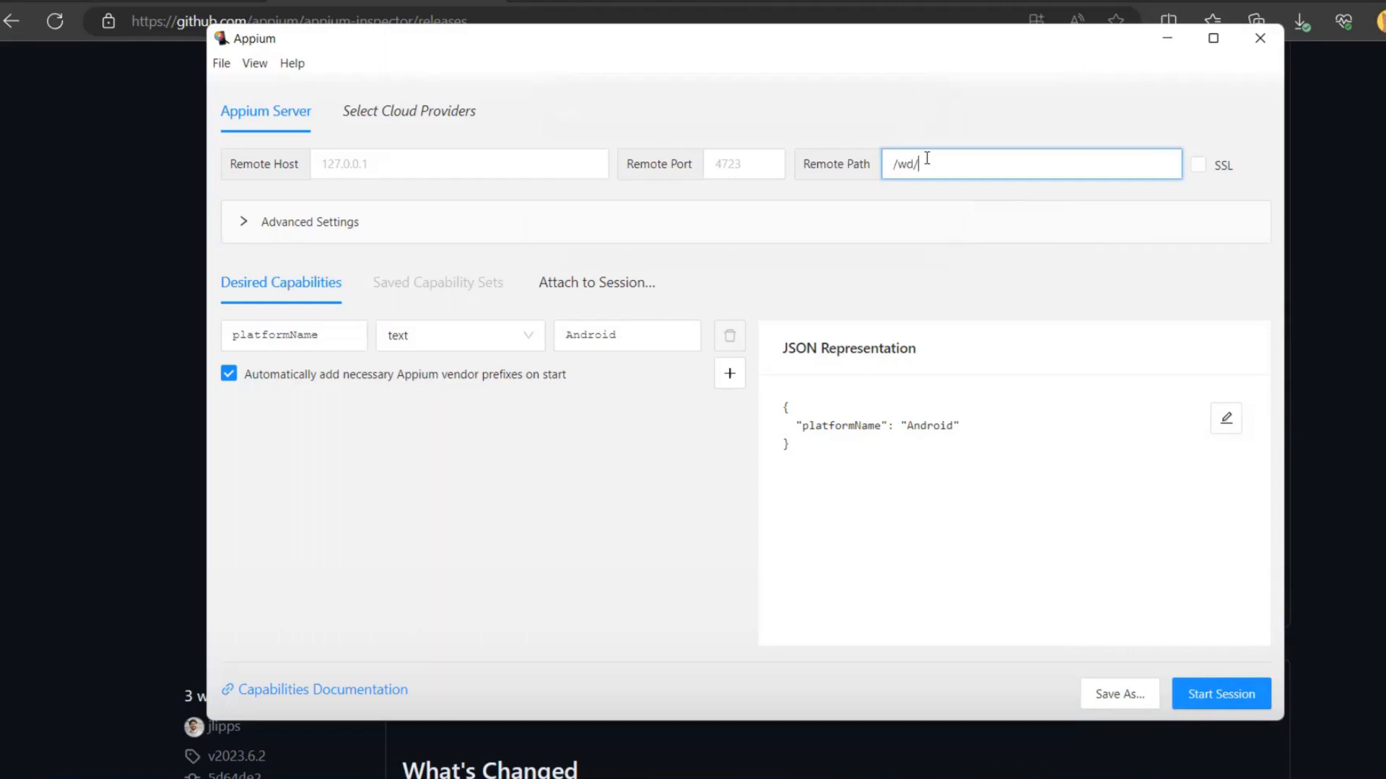
{"action": "type", "text": "b"}
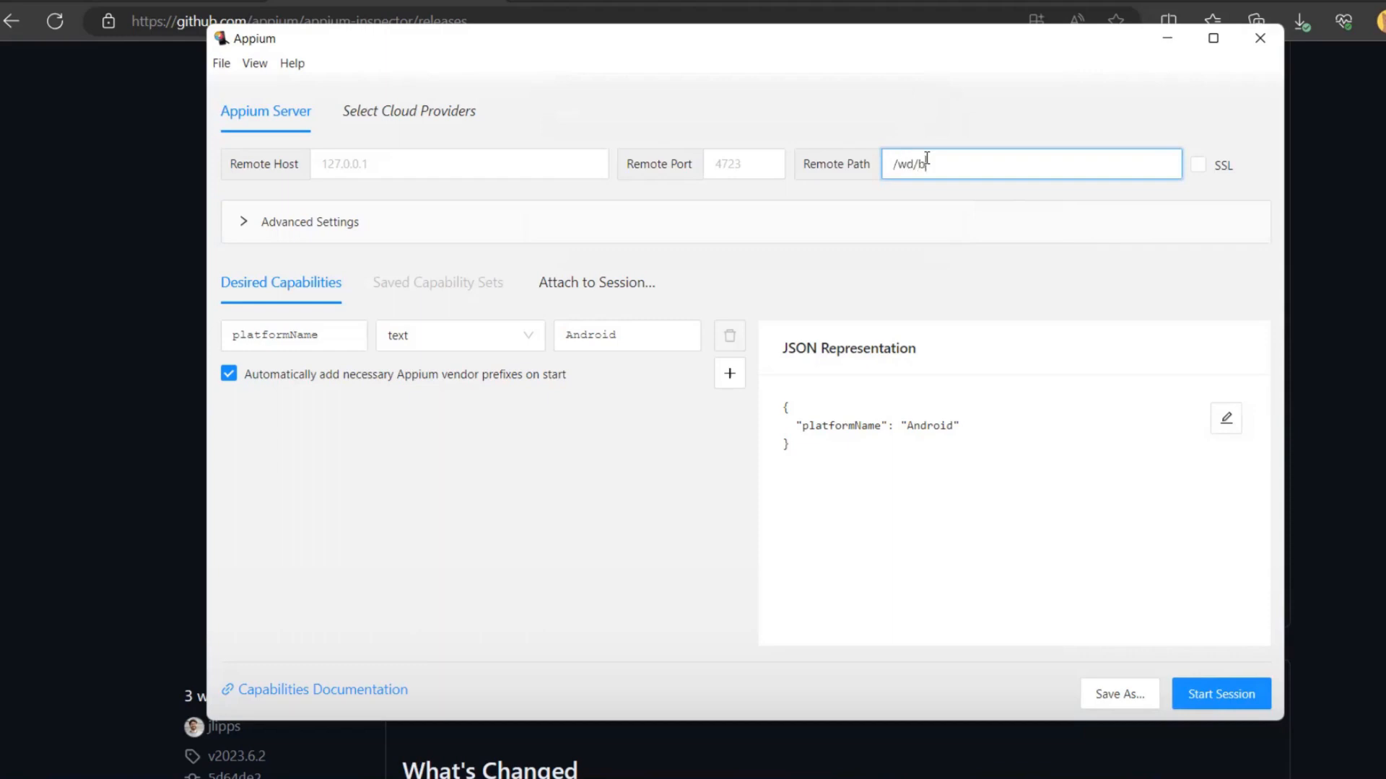
{"action": "type", "text": "ub"}
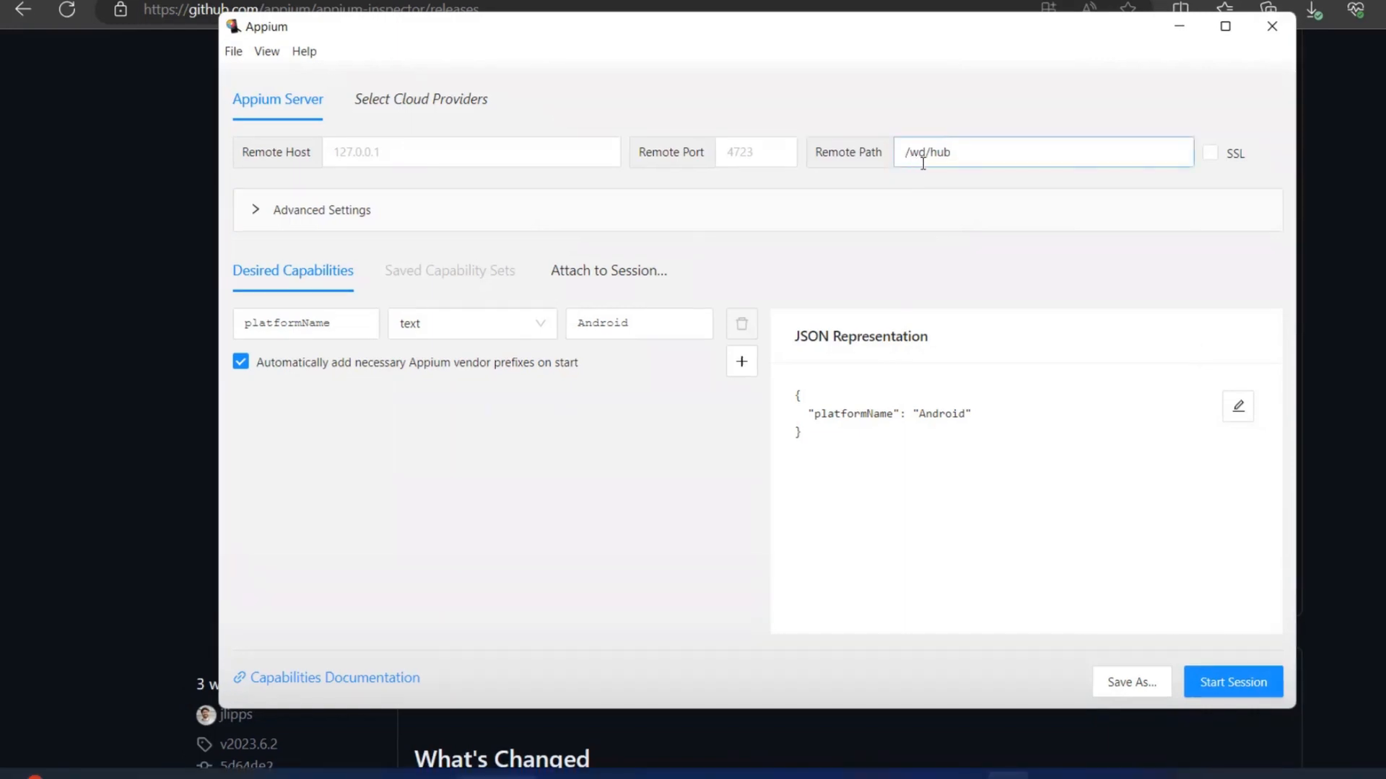
{"action": "mouse_move", "coordinate": [1043, 712]}
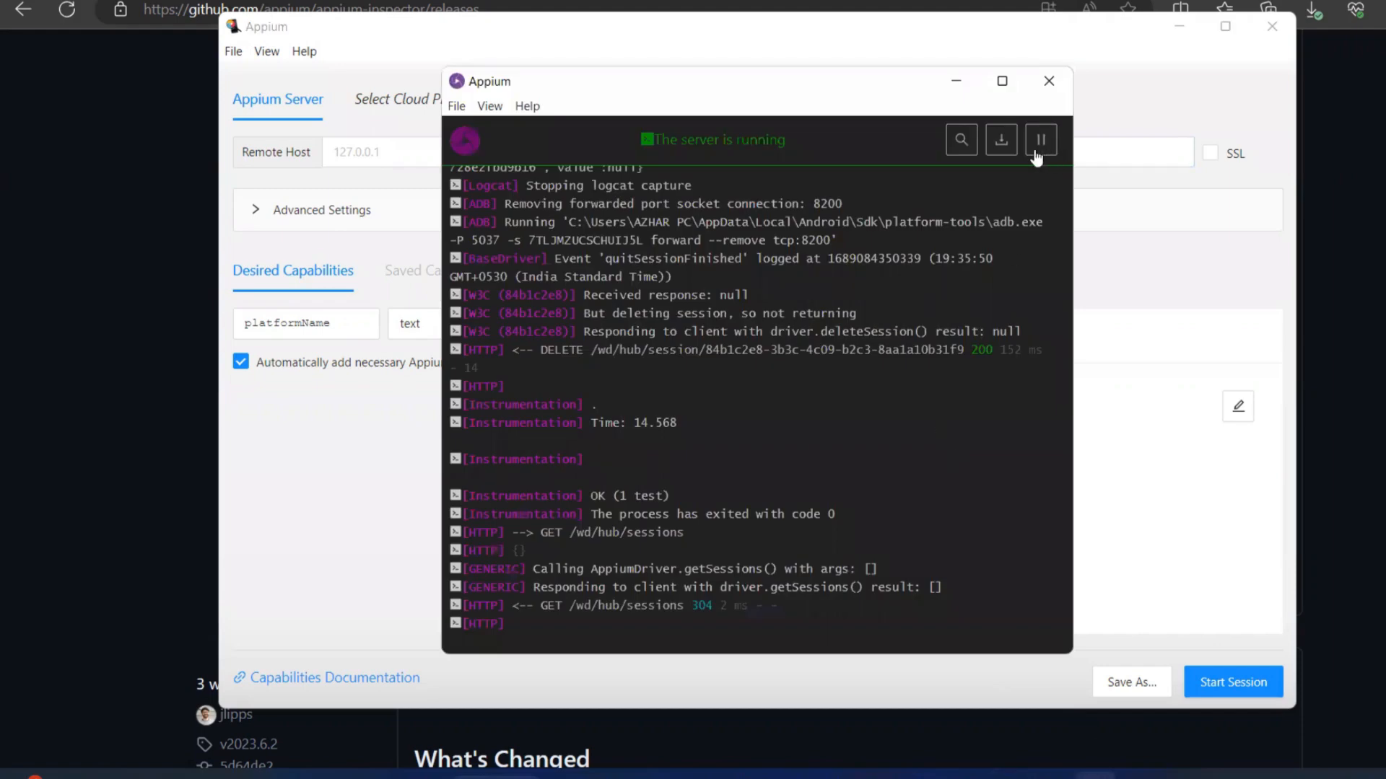
Step: Stop the Appium server and dismiss its log output panel
{"action": "left_click", "coordinate": [1039, 138]}
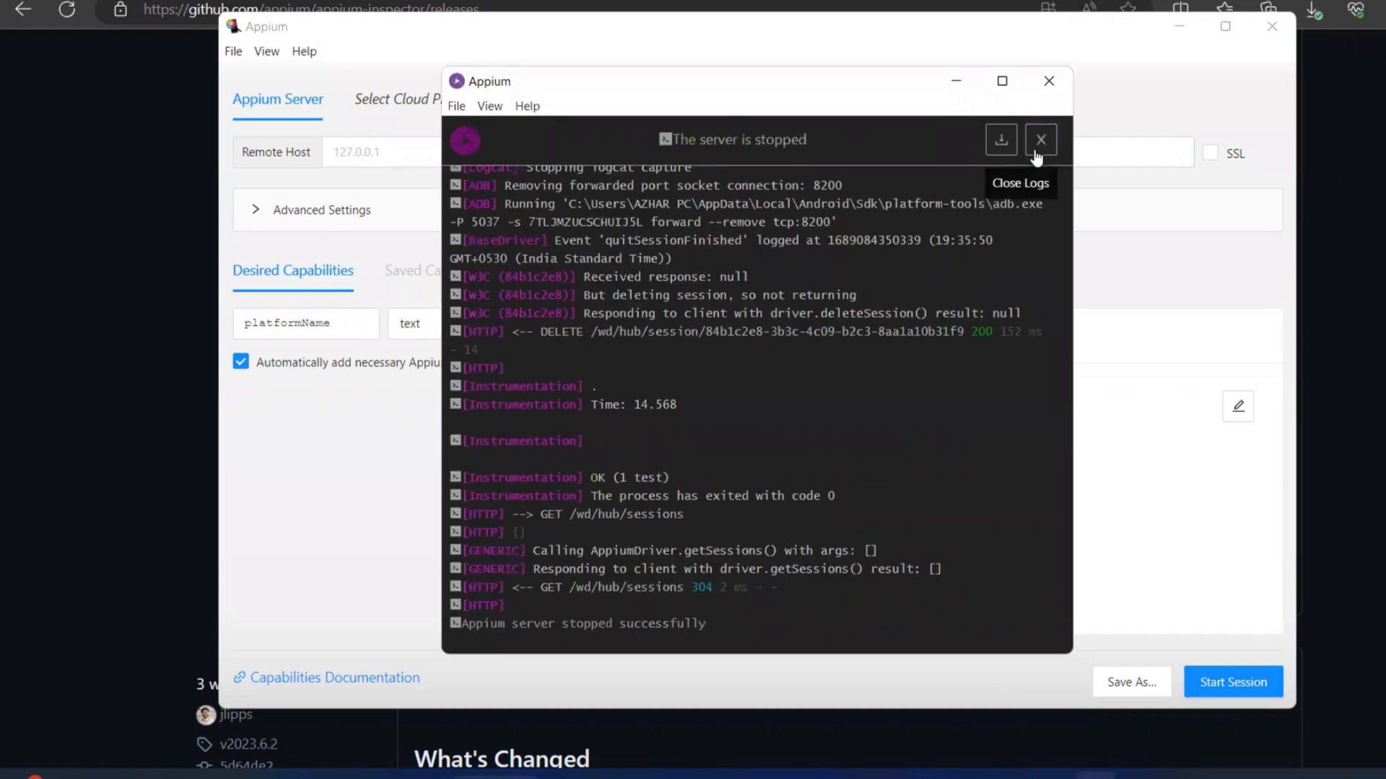
{"action": "left_click", "coordinate": [1039, 140]}
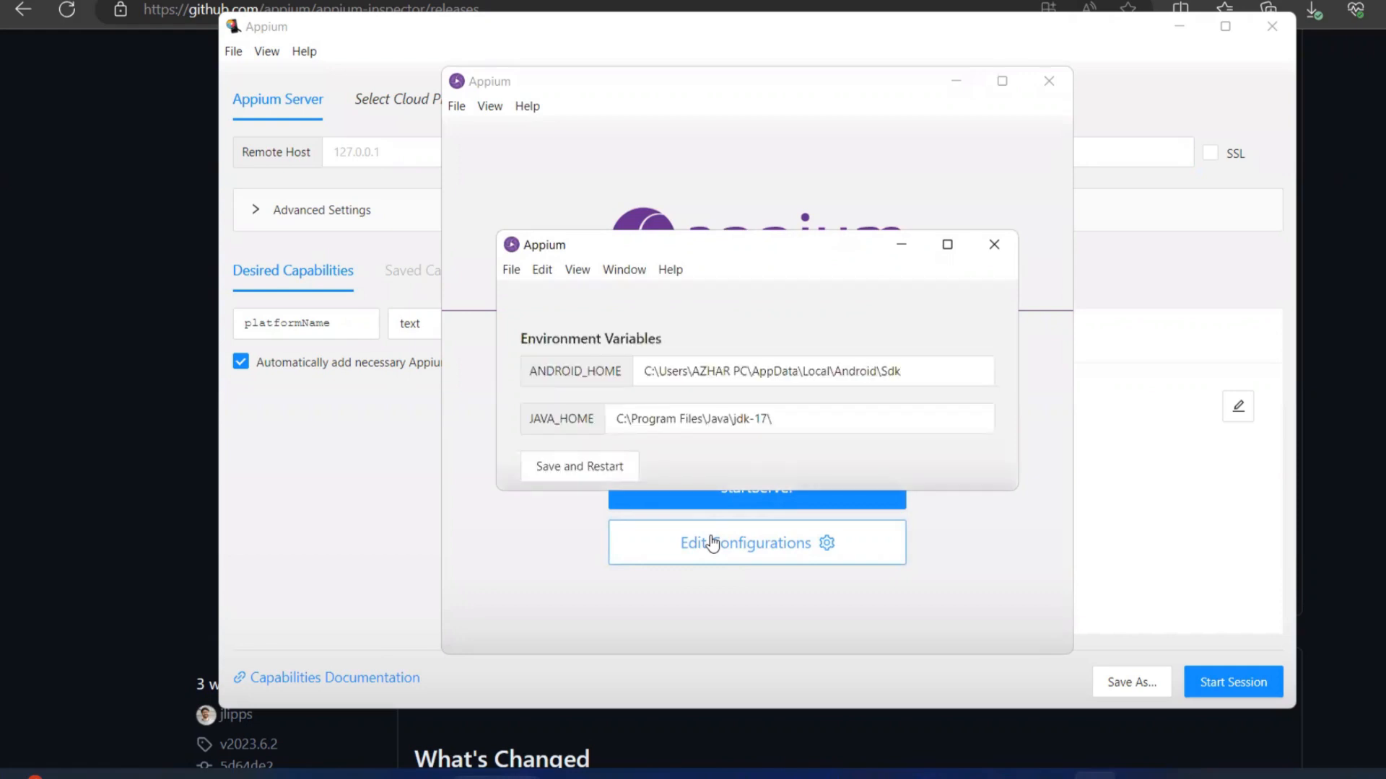
Step: Restart the Appium server on 127.0.0.1:4723 and refocus the Inspector window
{"action": "left_click", "coordinate": [812, 370]}
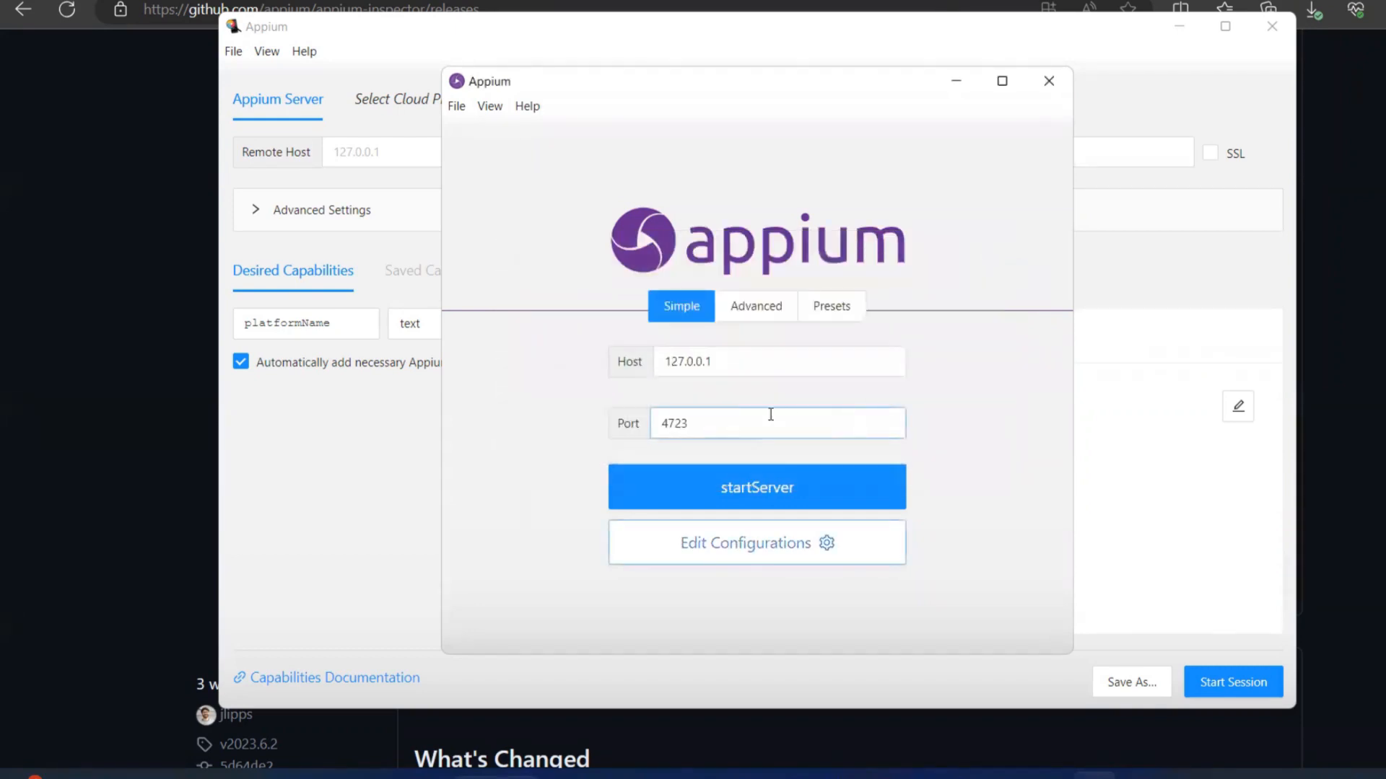
{"action": "left_click", "coordinate": [756, 487]}
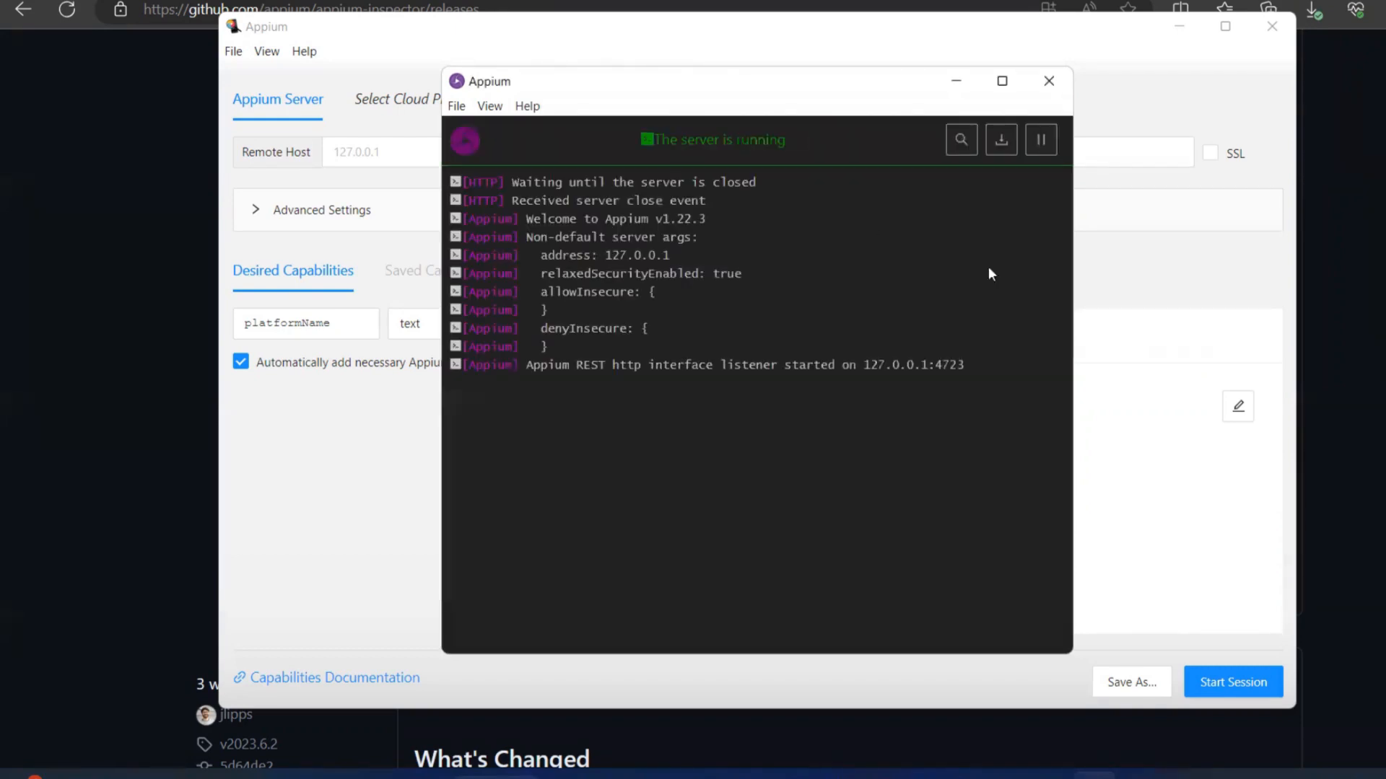
{"action": "left_click", "coordinate": [1048, 80]}
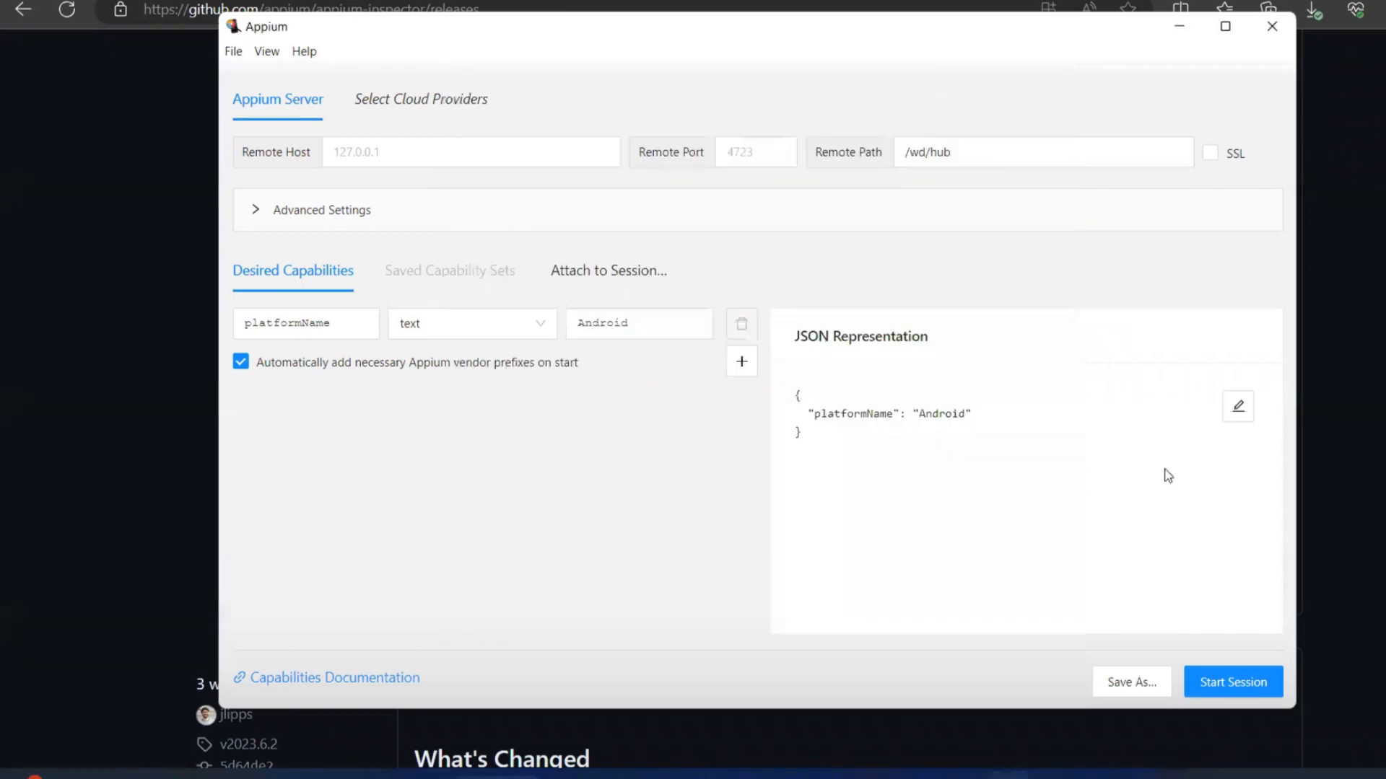
Step: Check the platformName capability and launch the inspection session on the Android phone
{"action": "left_click", "coordinate": [304, 323]}
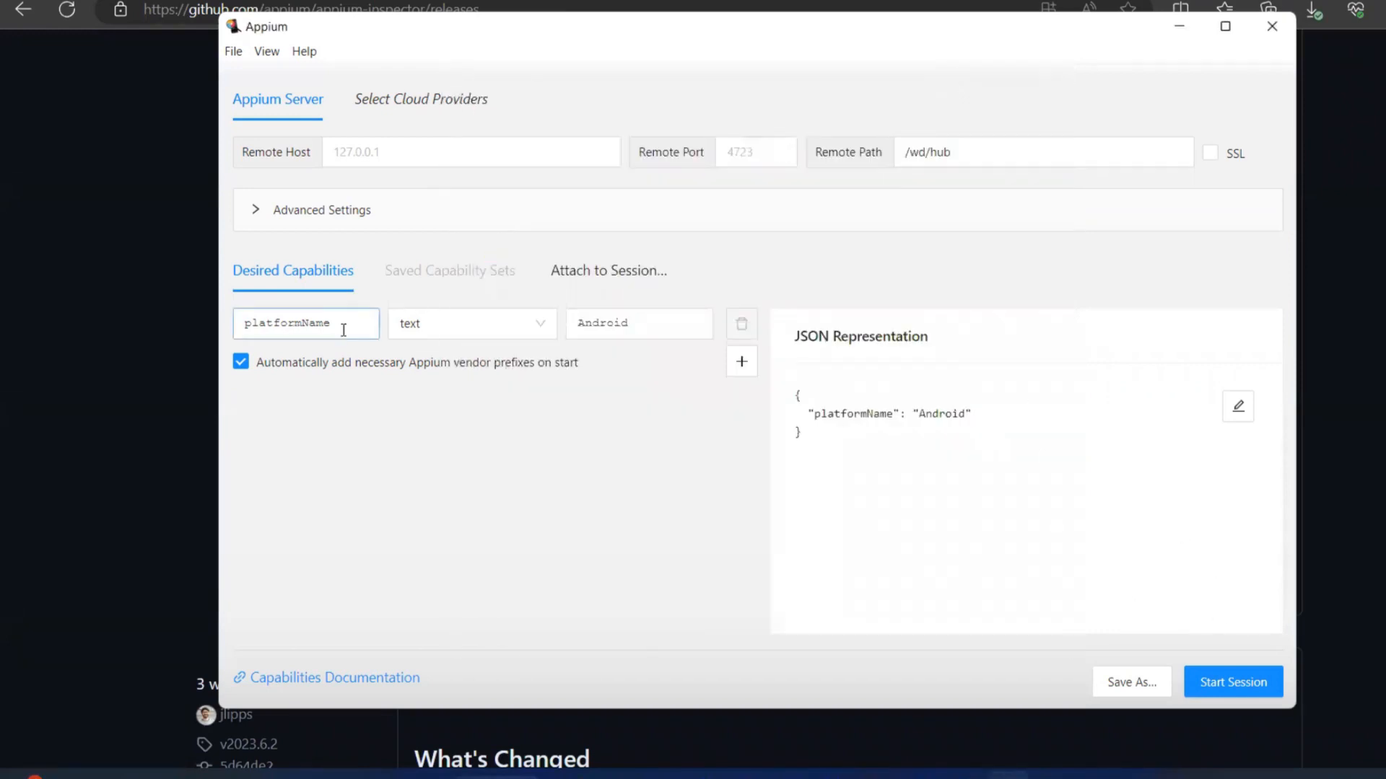
{"action": "left_click", "coordinate": [1232, 681]}
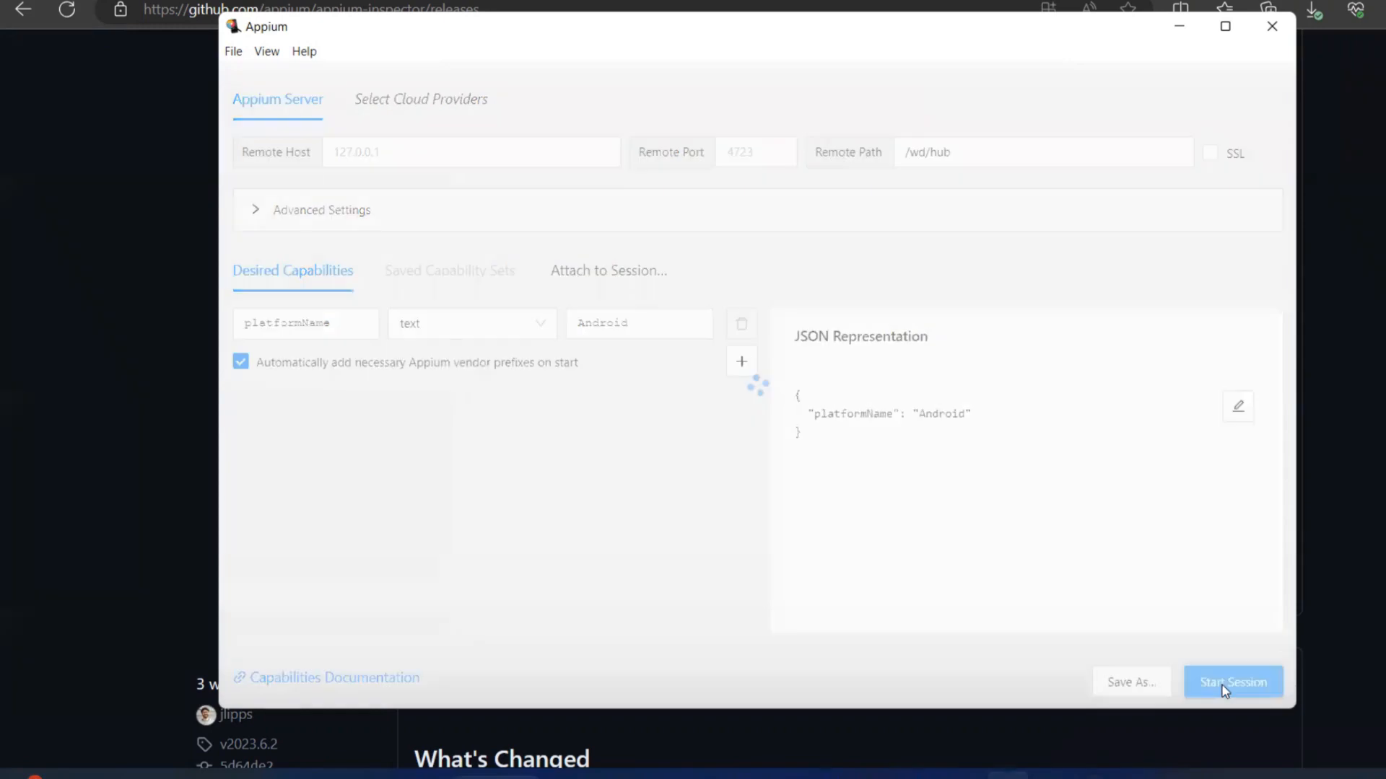
{"action": "left_click", "coordinate": [1231, 682]}
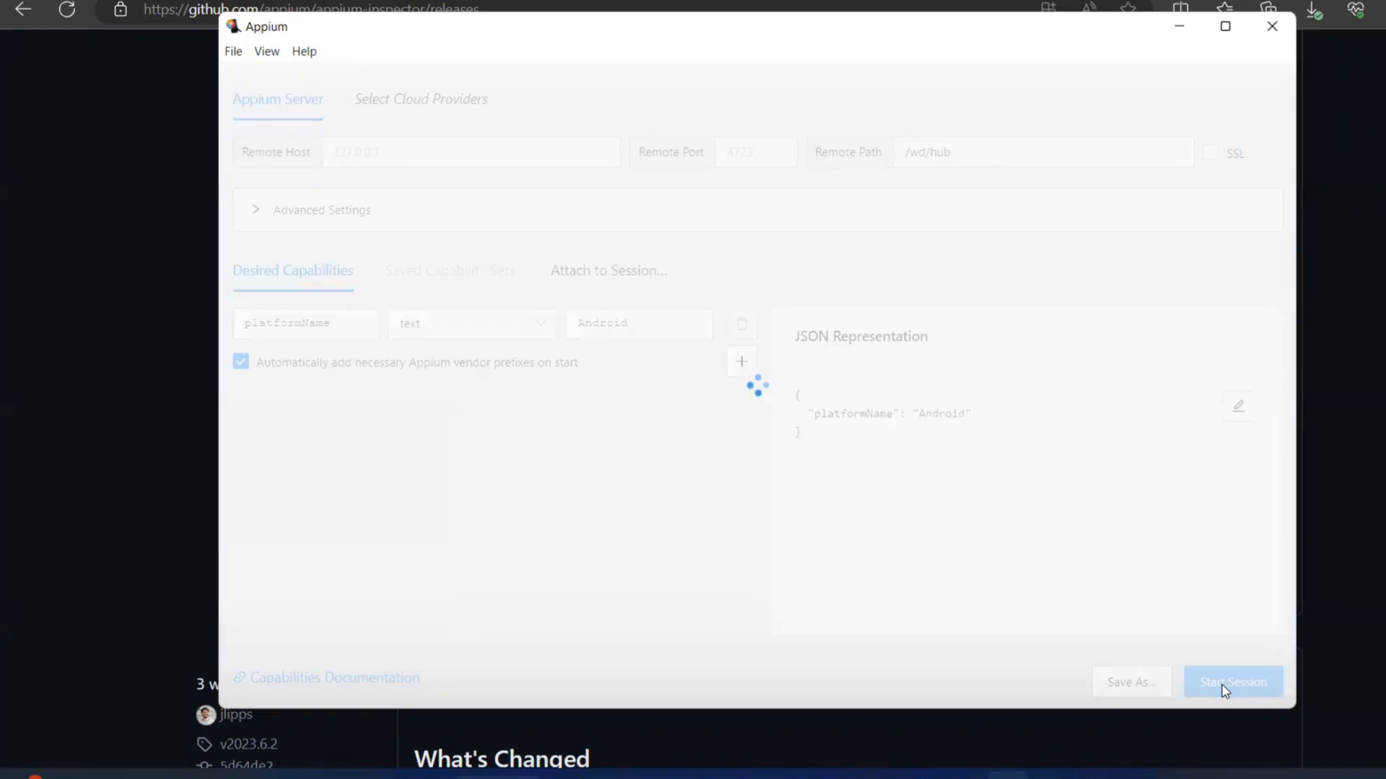
{"action": "left_click", "coordinate": [1231, 681]}
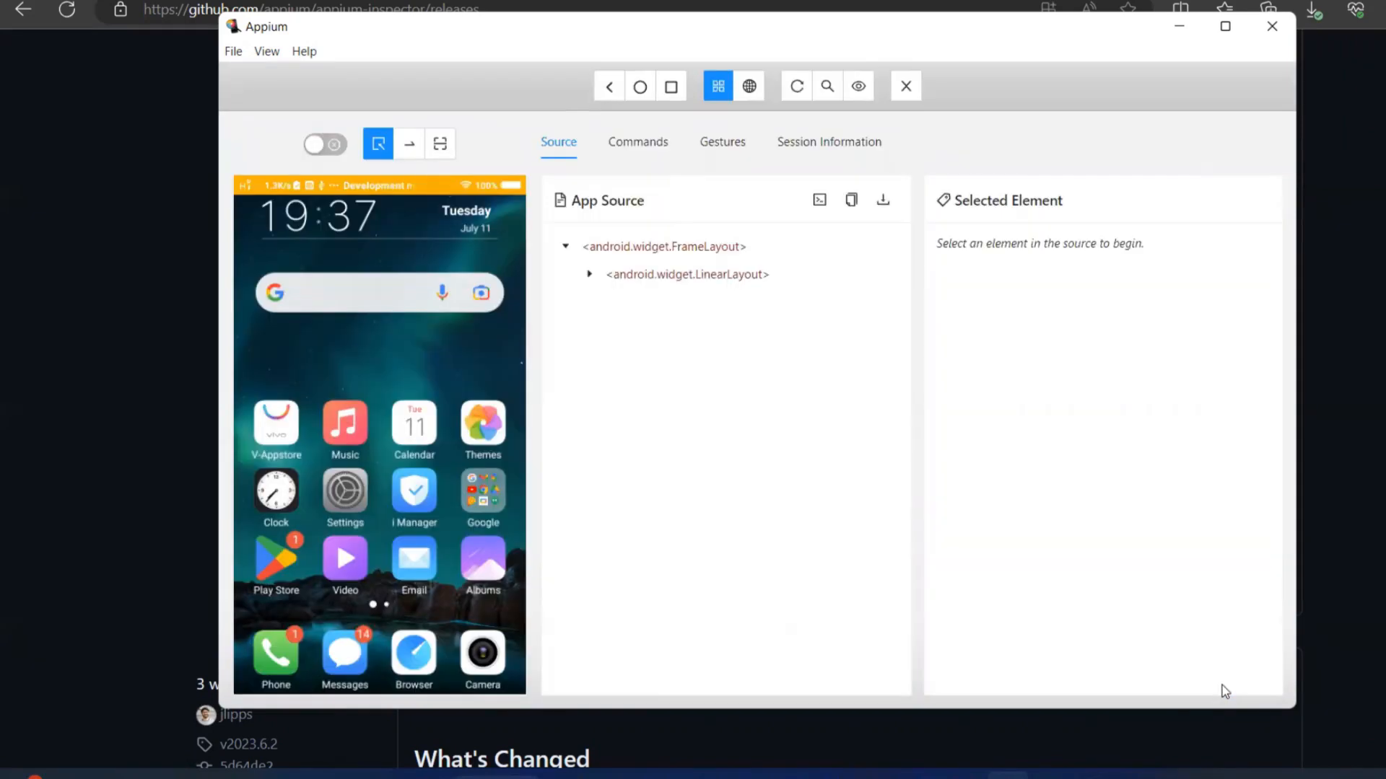